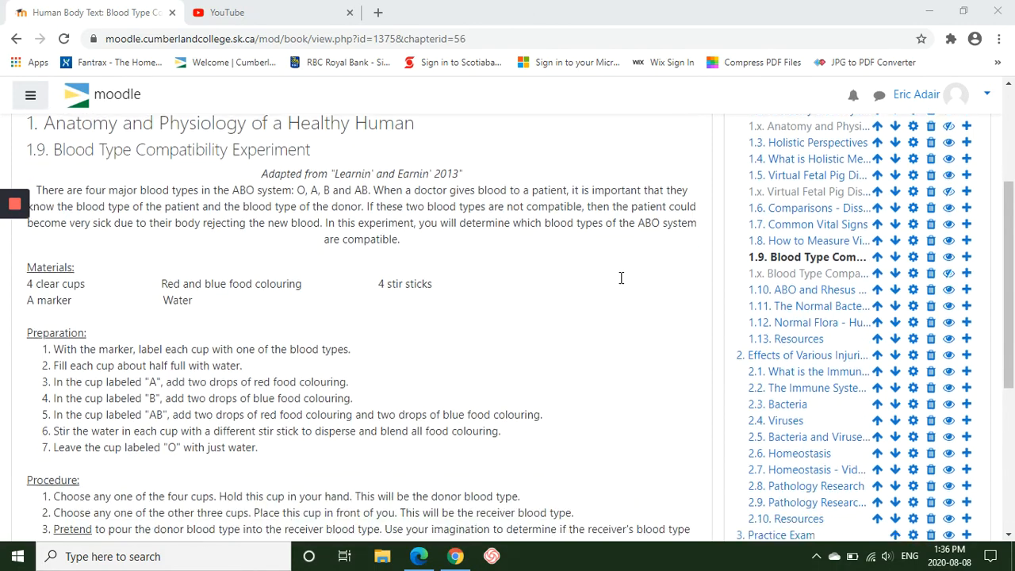
Step: Open the Blood Type Compatibility Experiment assignment from the book chapter link
scroll(down, 3)
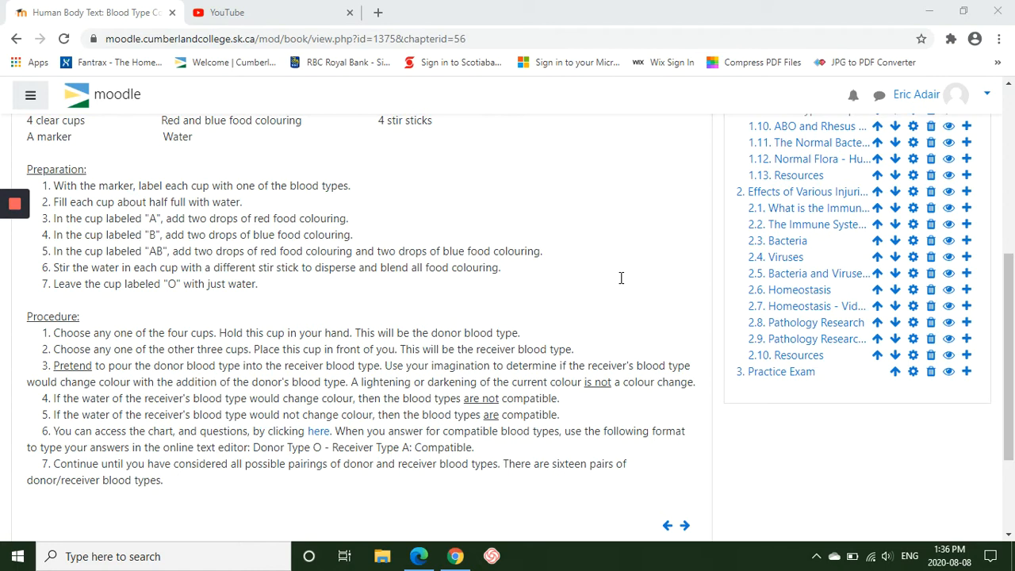
mouse_move(634, 284)
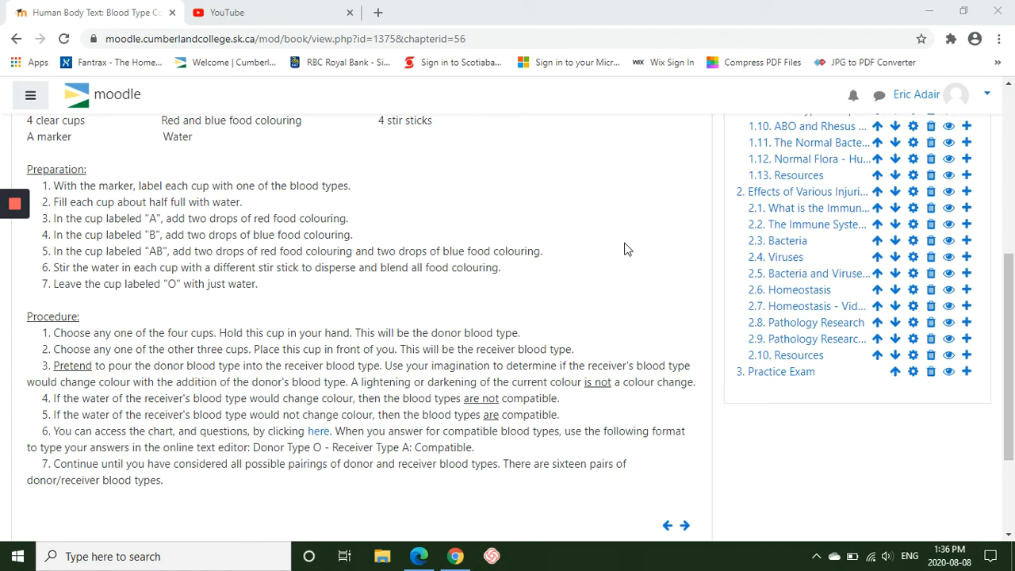
mouse_move(633, 245)
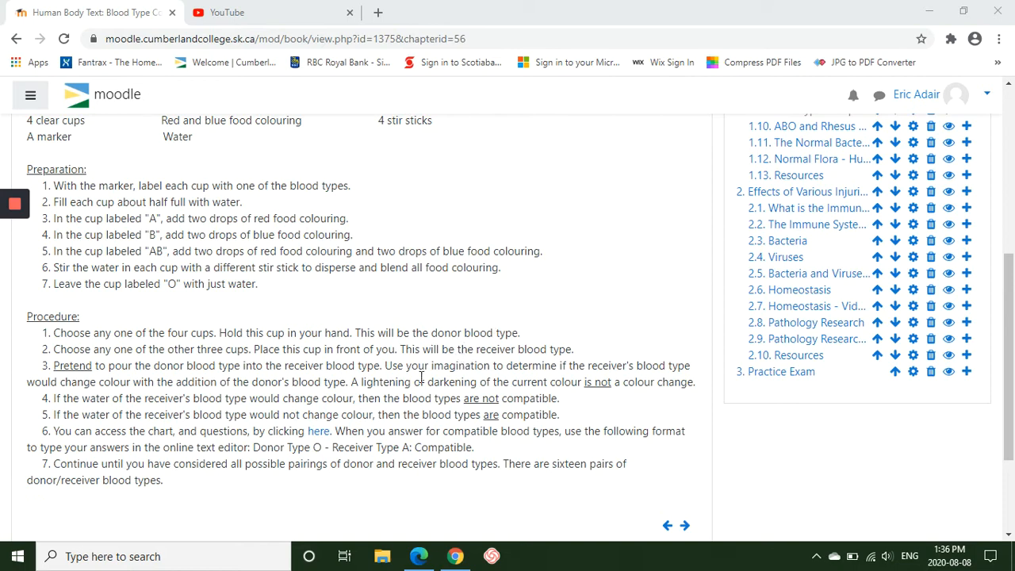
mouse_move(317, 432)
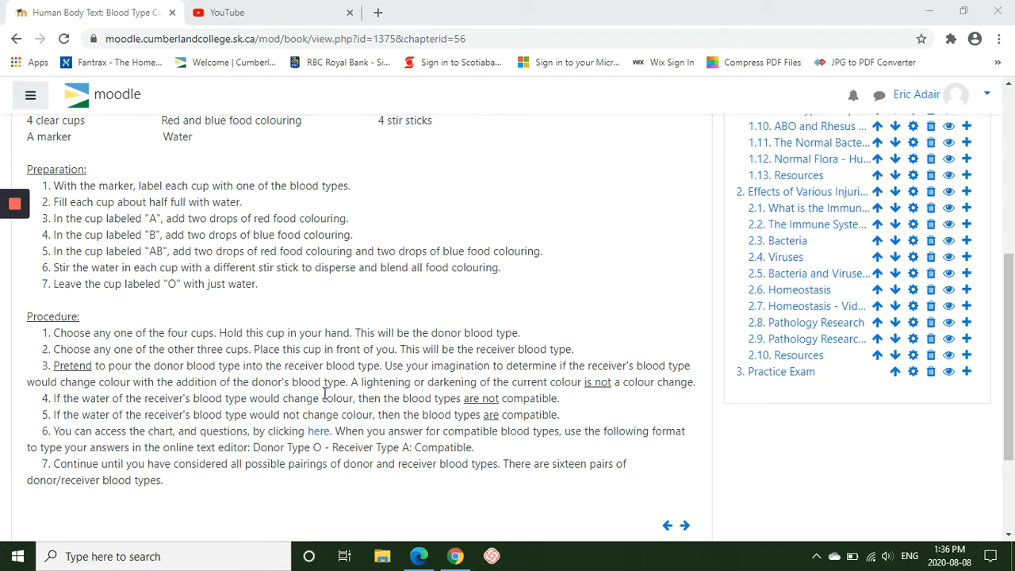
mouse_move(387, 376)
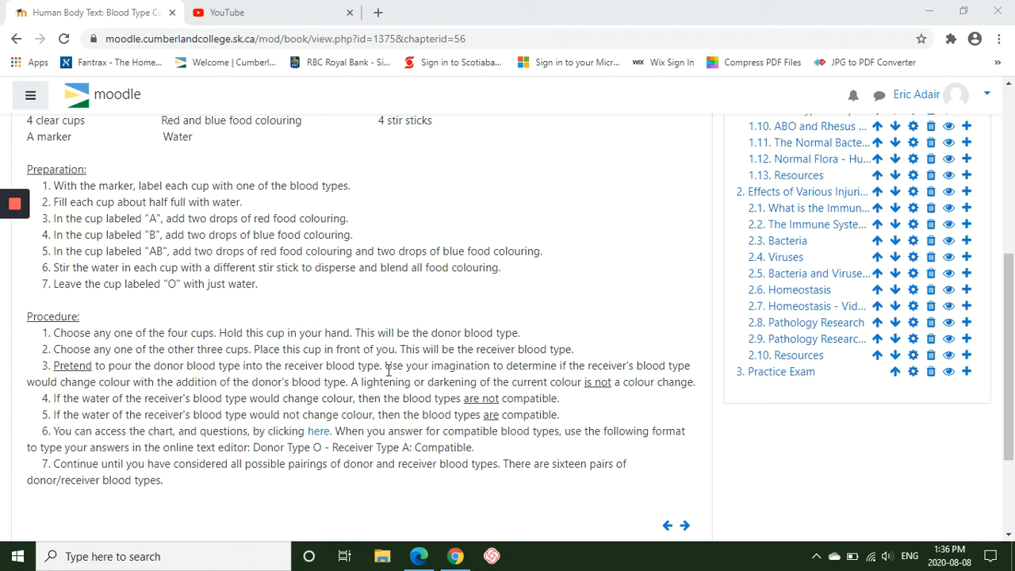
mouse_move(396, 365)
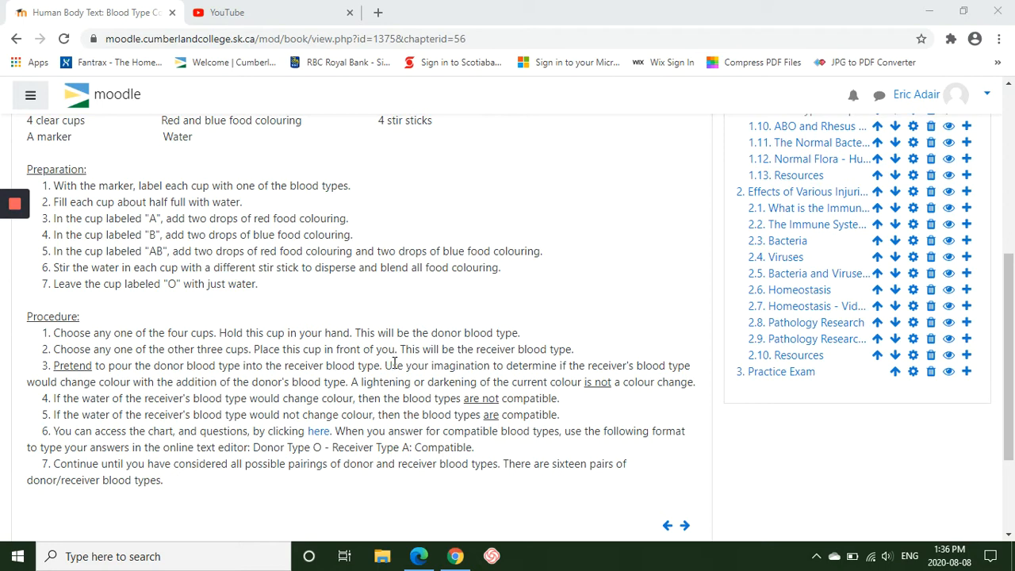
mouse_move(460, 298)
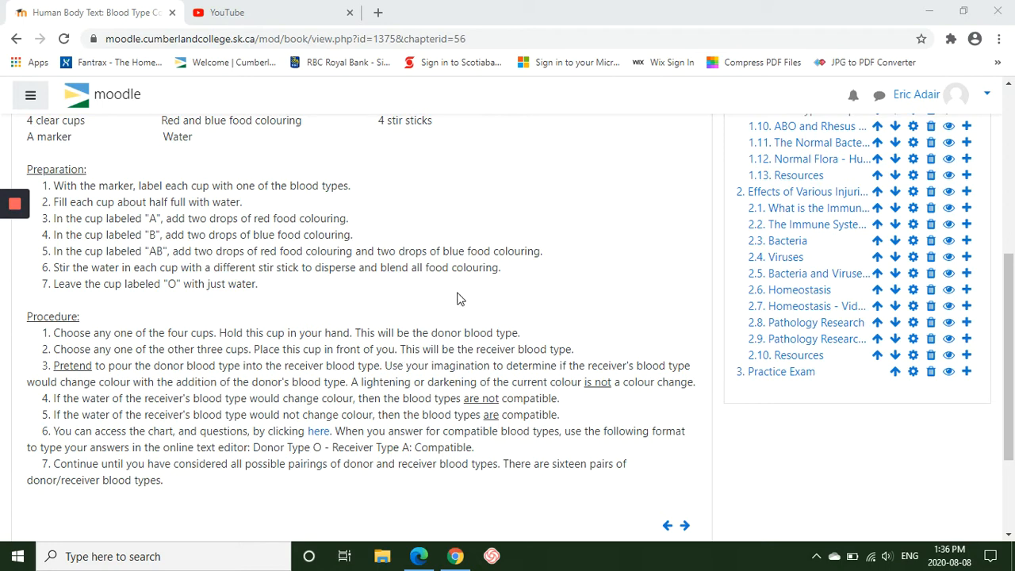
mouse_move(467, 293)
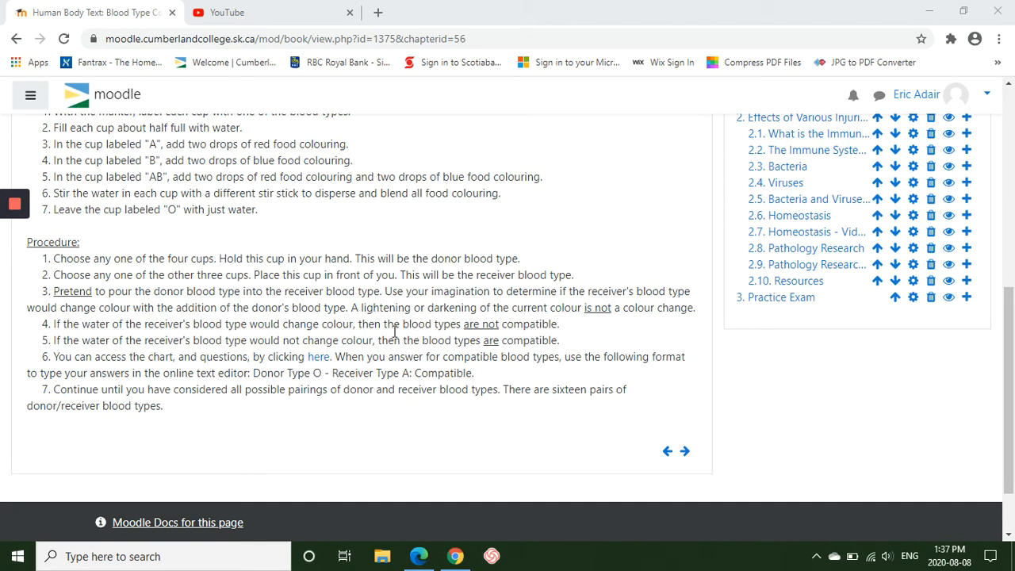
mouse_move(268, 359)
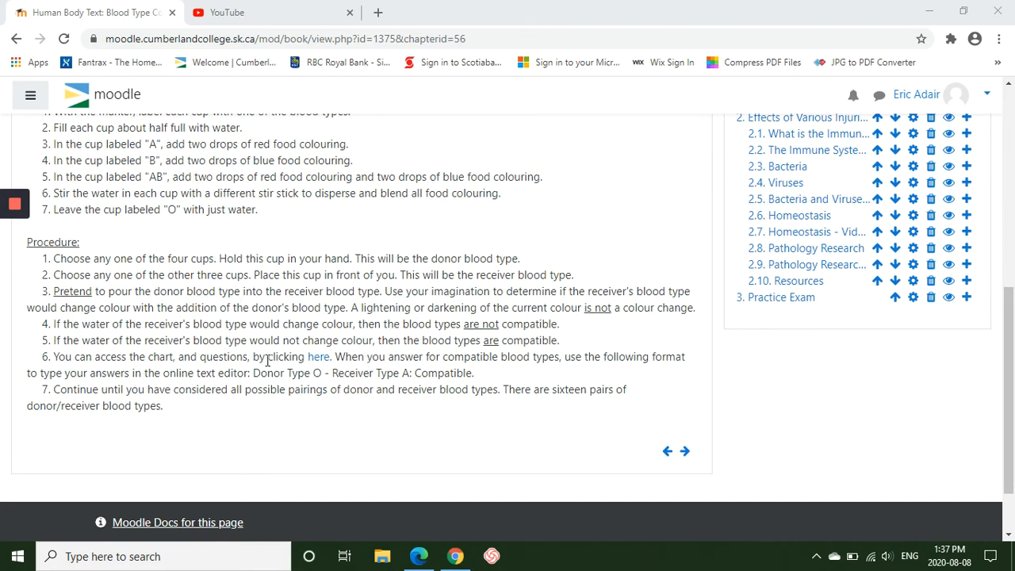
mouse_move(319, 357)
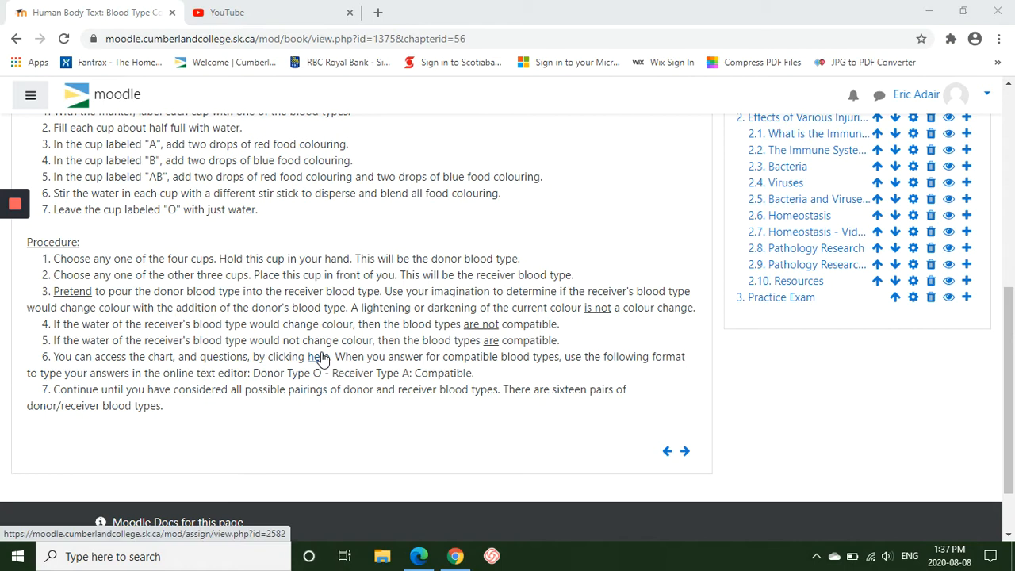
mouse_move(327, 353)
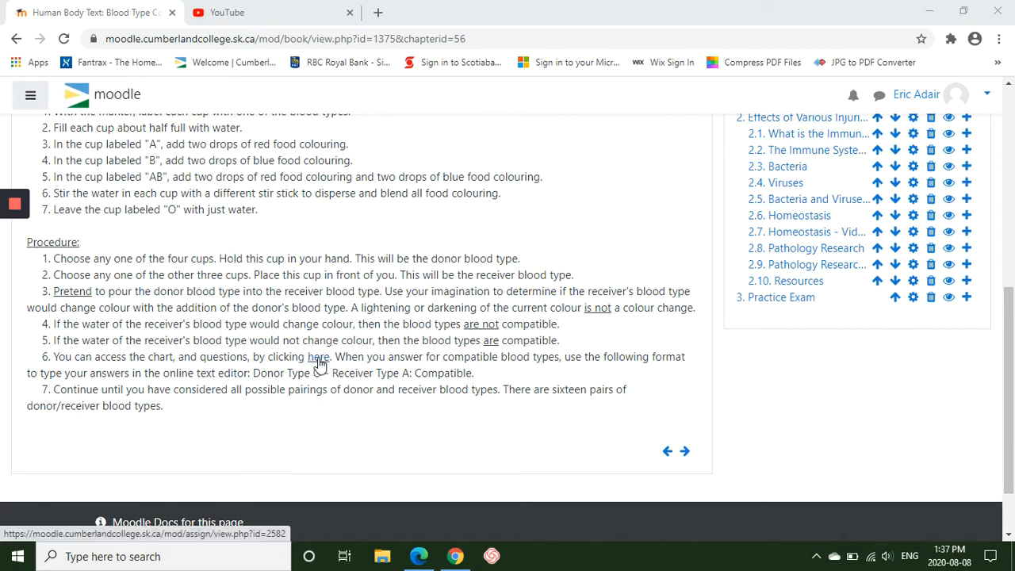
click(317, 357)
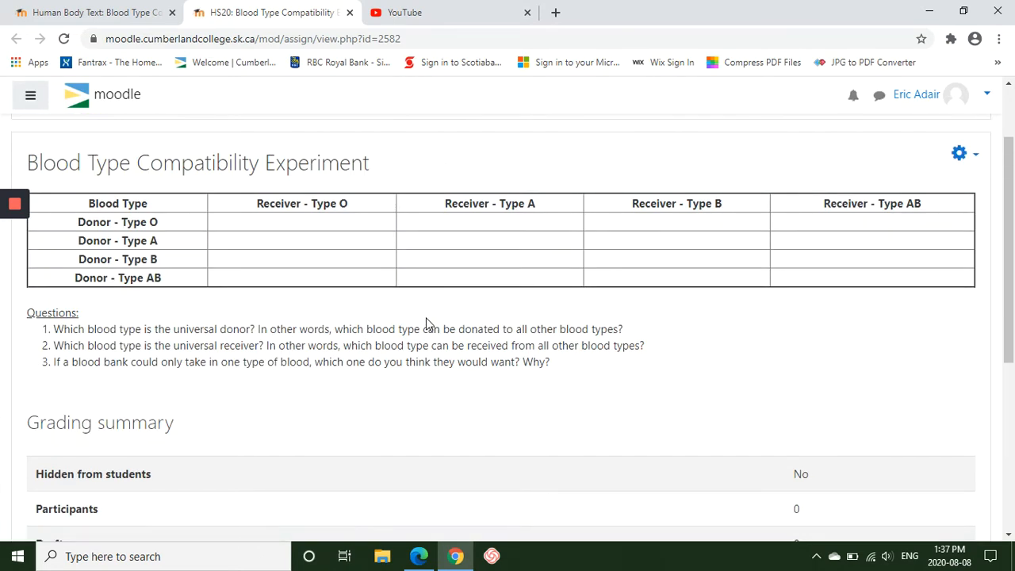
mouse_move(447, 286)
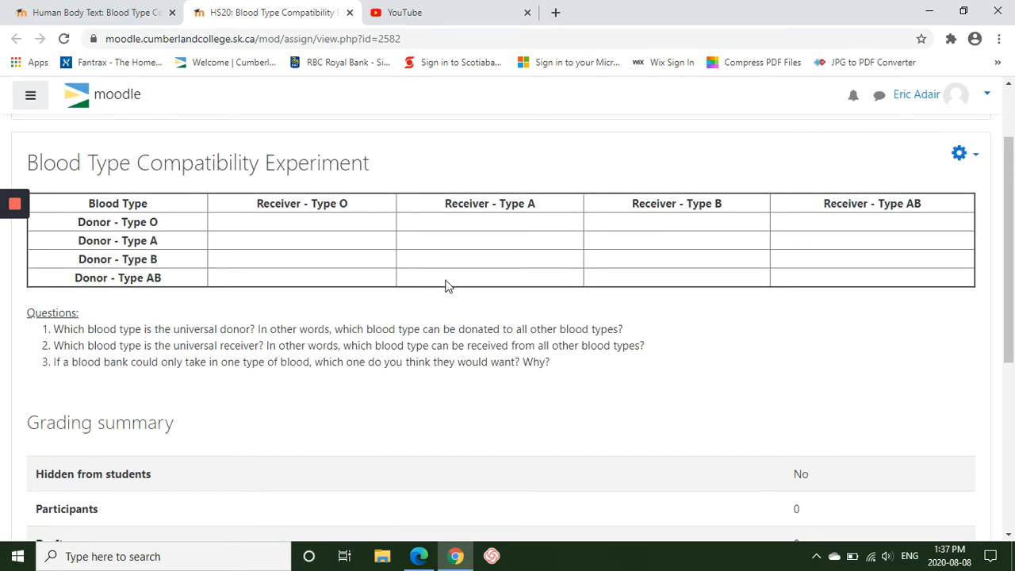
mouse_move(270, 28)
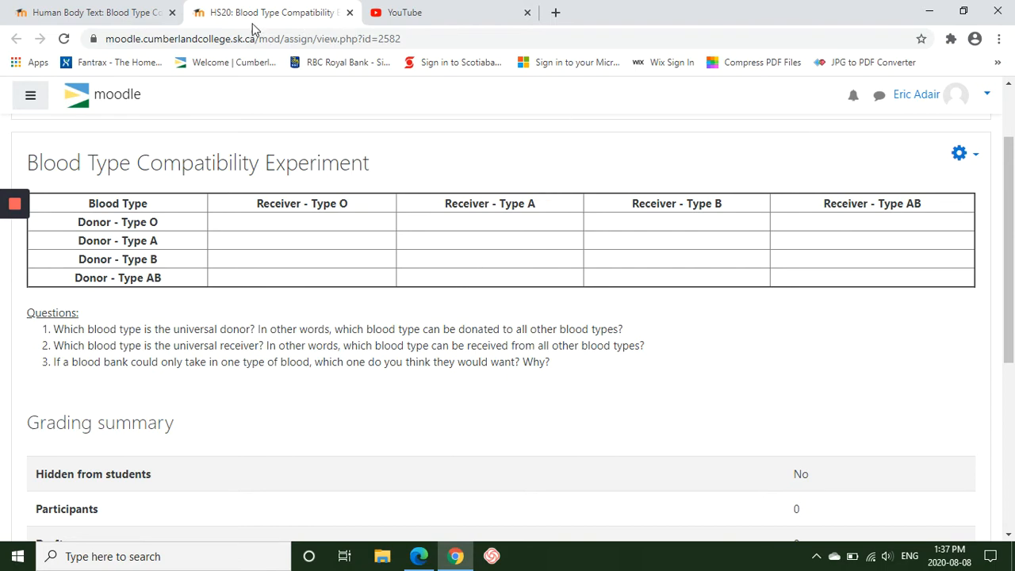
mouse_move(527, 266)
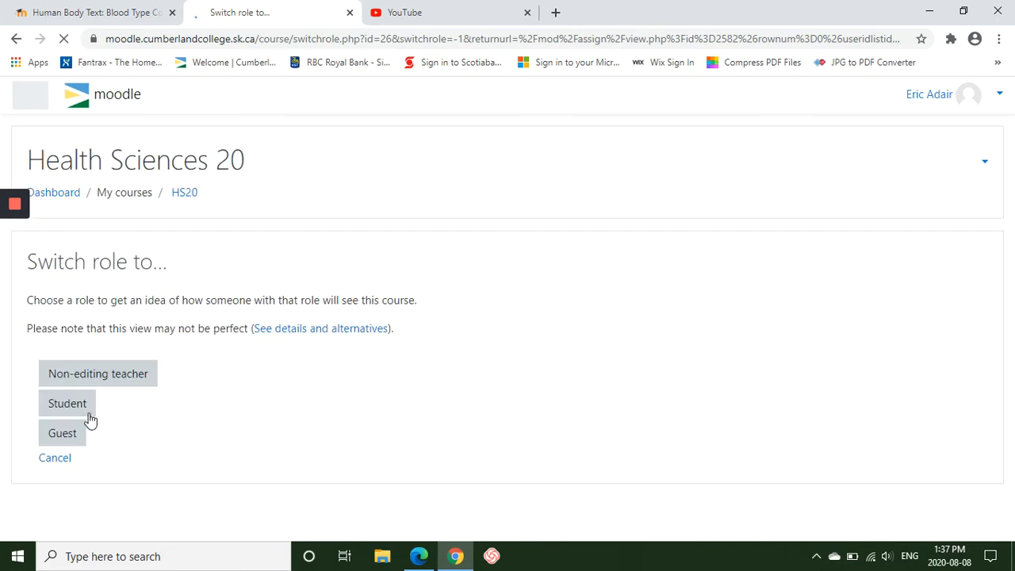
Step: Switch to the Student role and start a new submission from the Submission status section
click(66, 405)
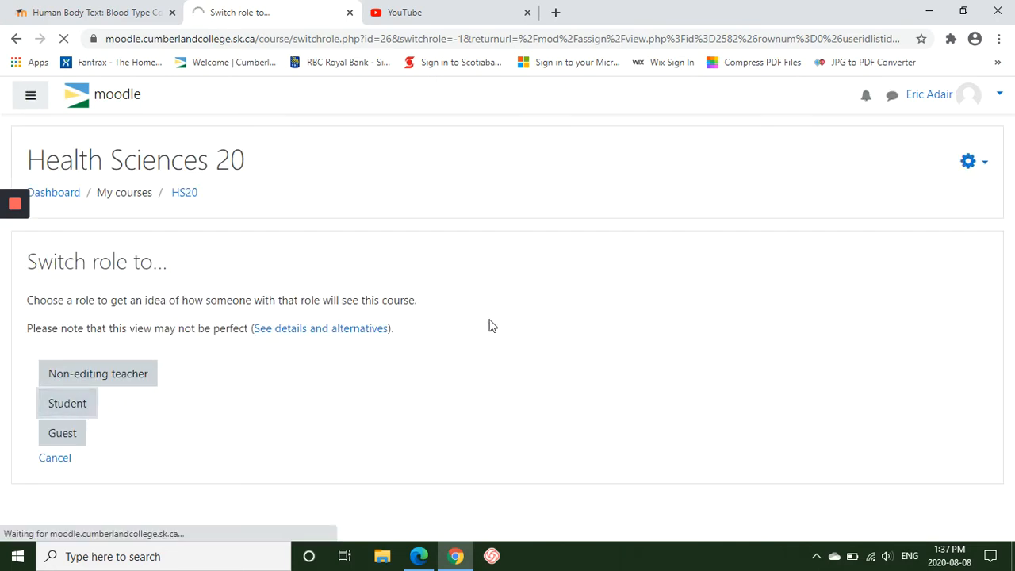
click(67, 403)
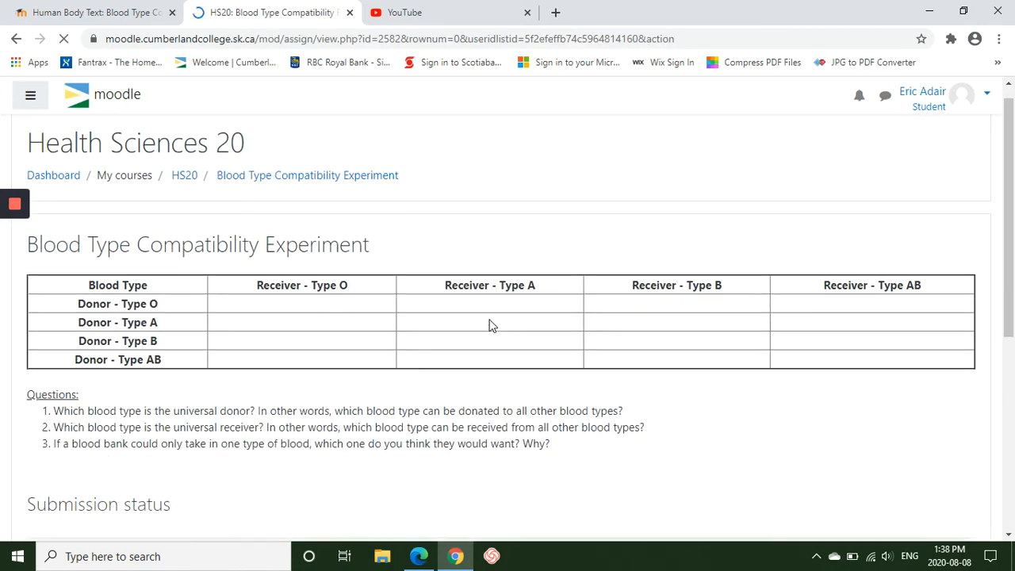
scroll(down, 3)
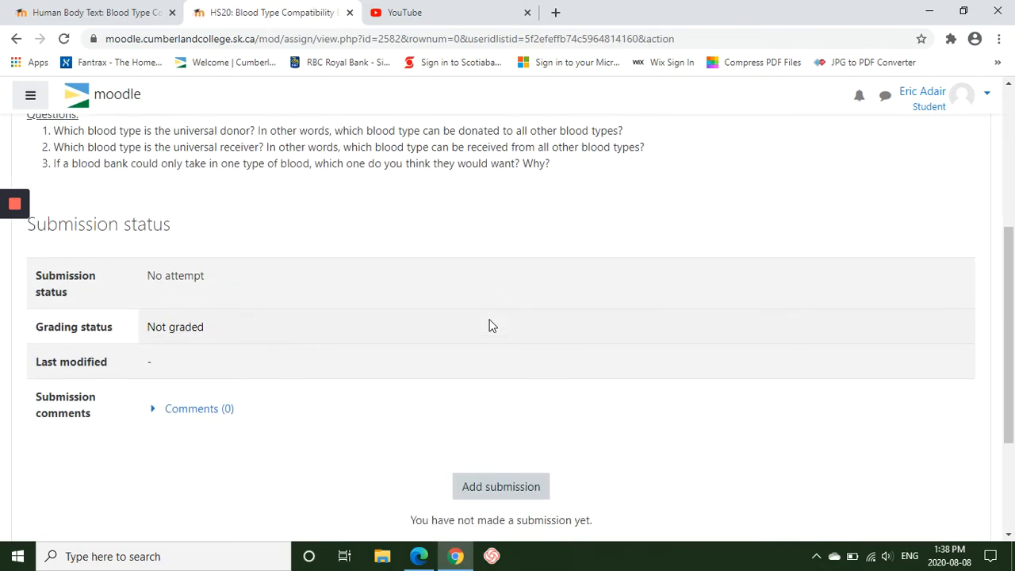
scroll(down, 3)
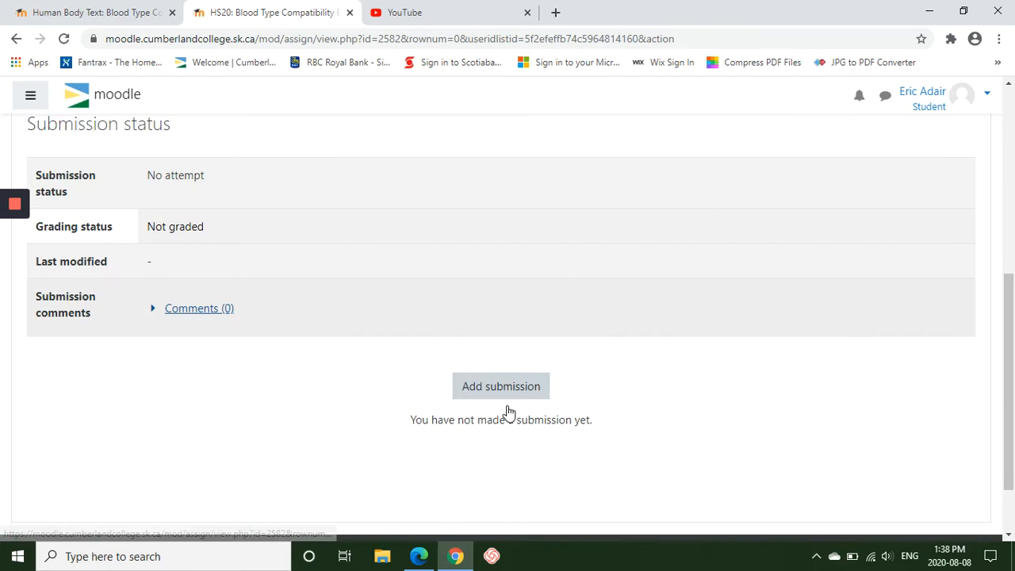
scroll(down, 3)
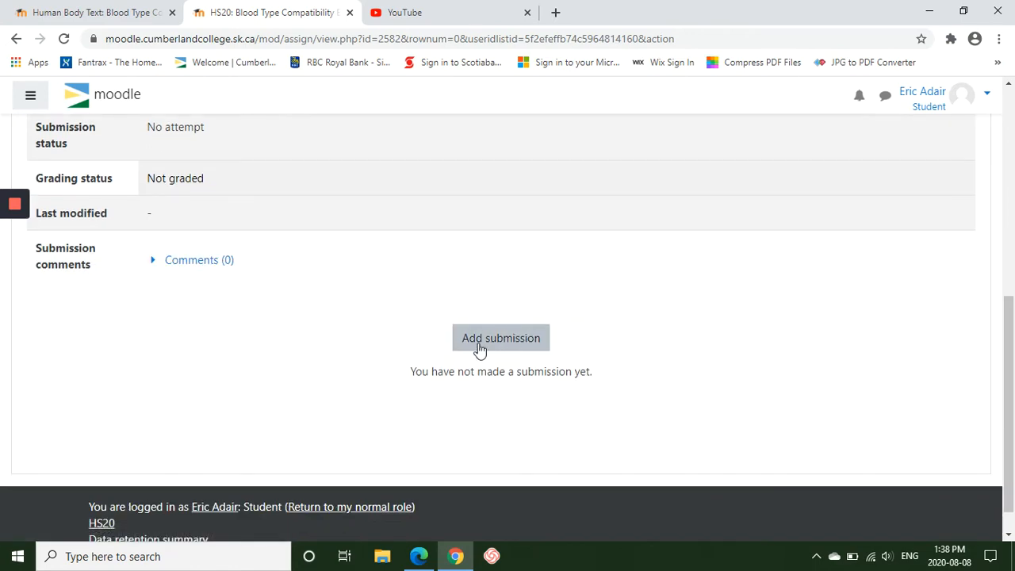
click(502, 338)
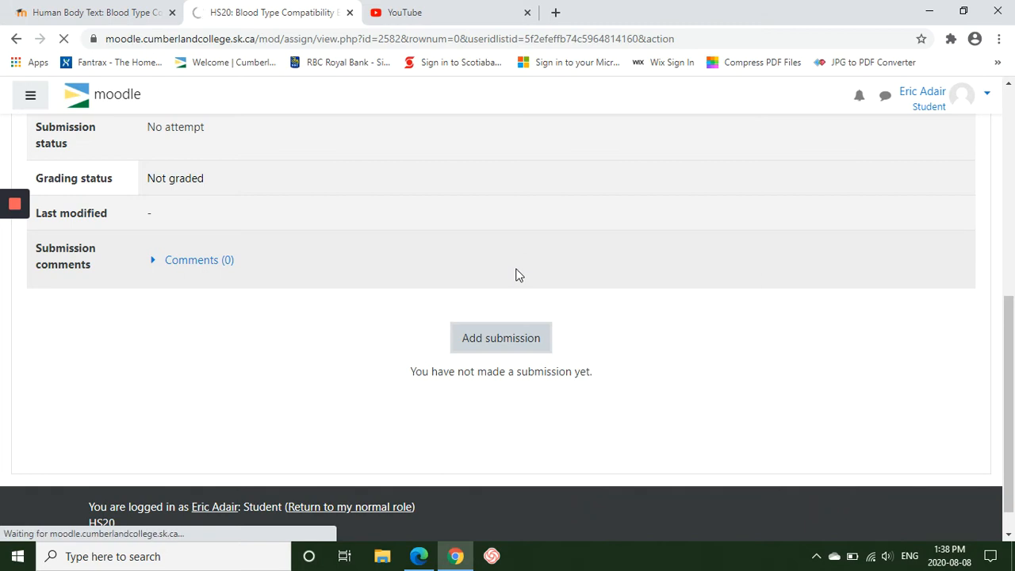
Step: Load the Edit submission page with its online text area and return to the book chapter procedure
click(502, 336)
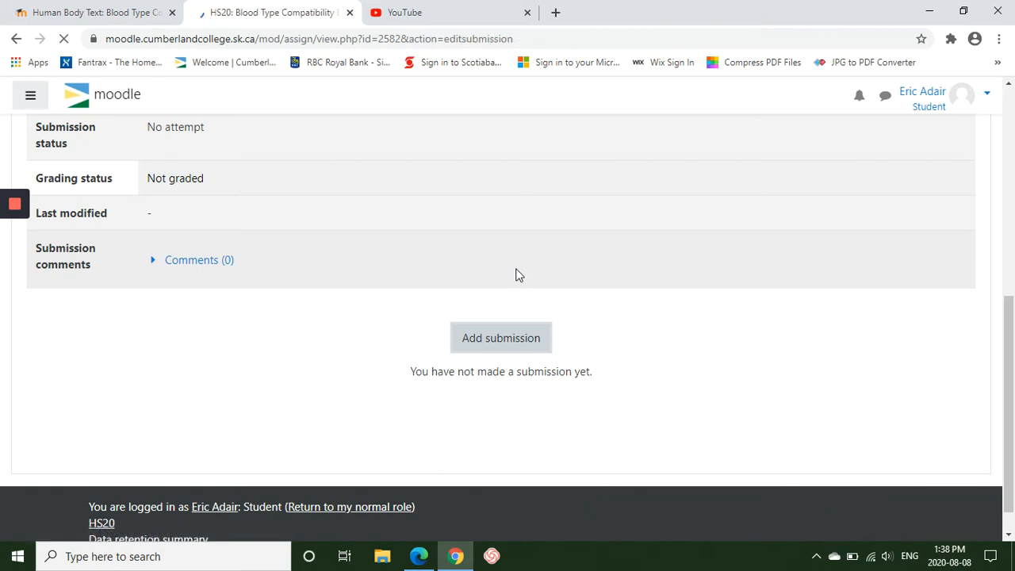
click(501, 338)
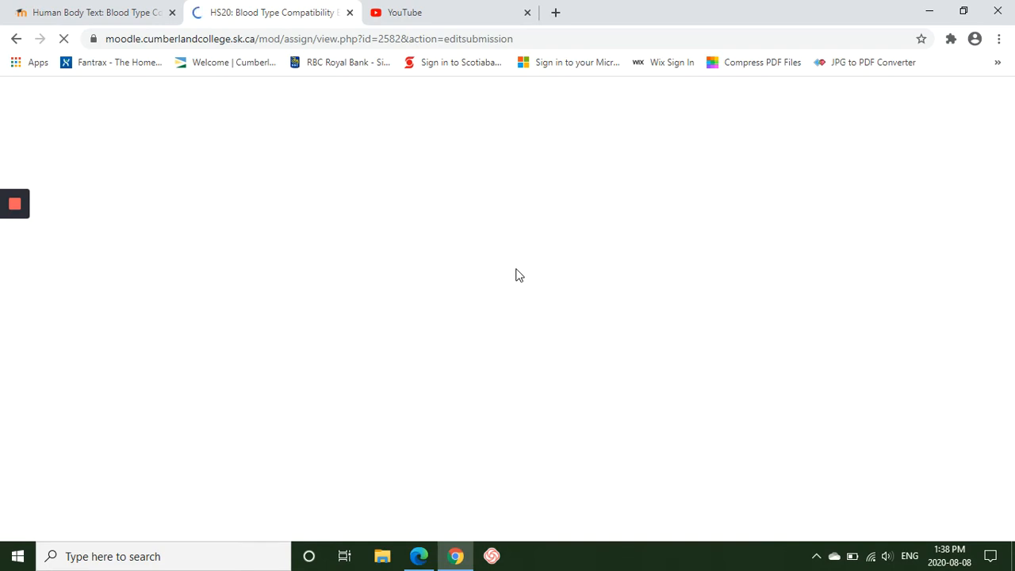
mouse_move(514, 192)
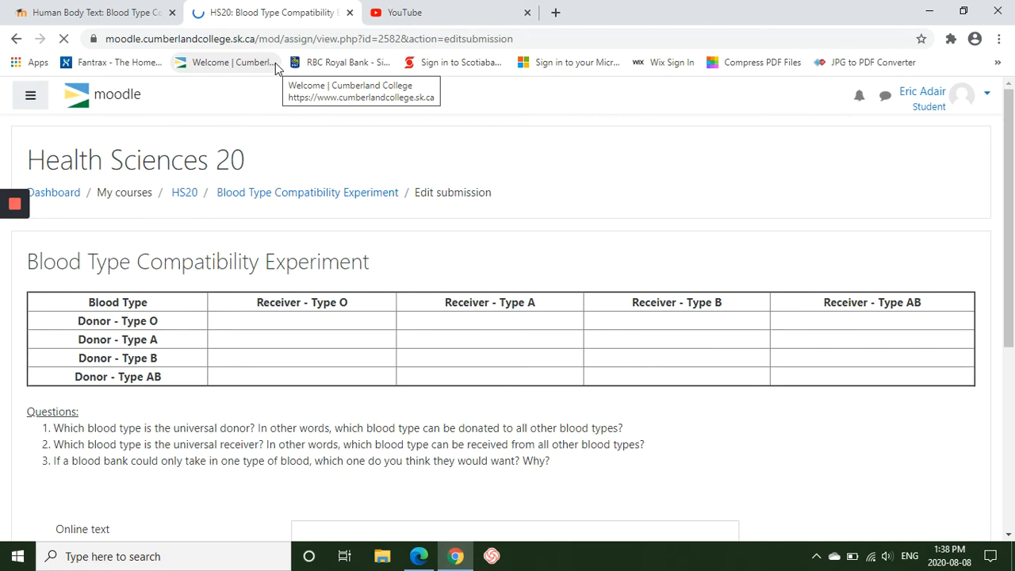
scroll(down, 3)
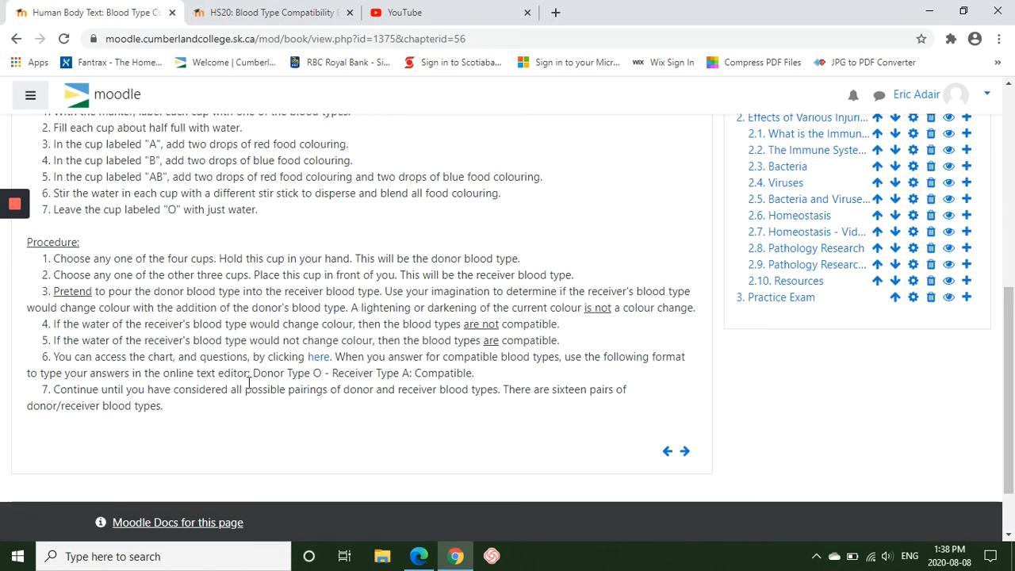
Step: Select the sample line 'Donor Type O - Receiver Type A: Compatible' for copying
double_click(262, 373)
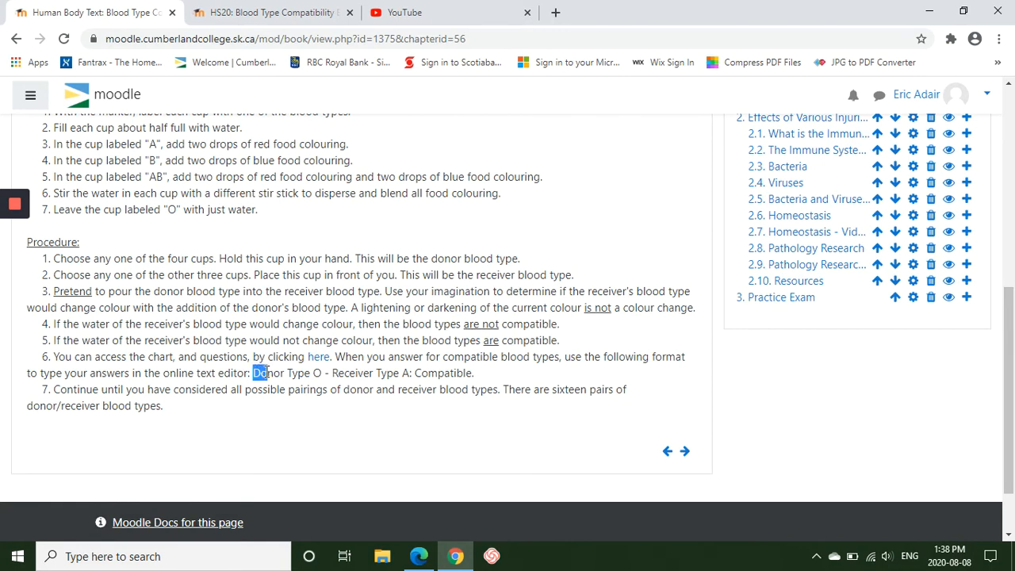
drag(253, 372, 473, 373)
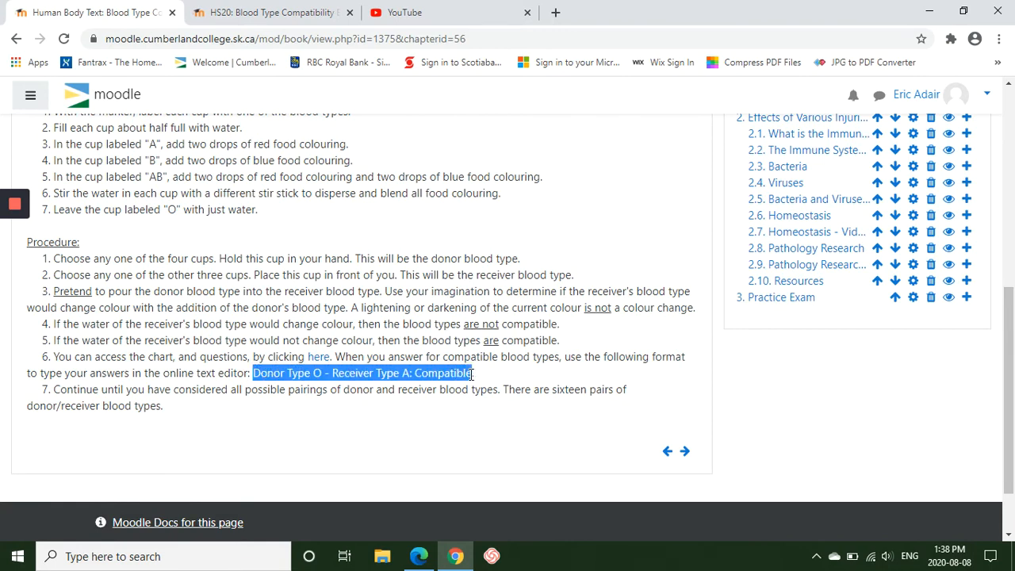
mouse_move(514, 252)
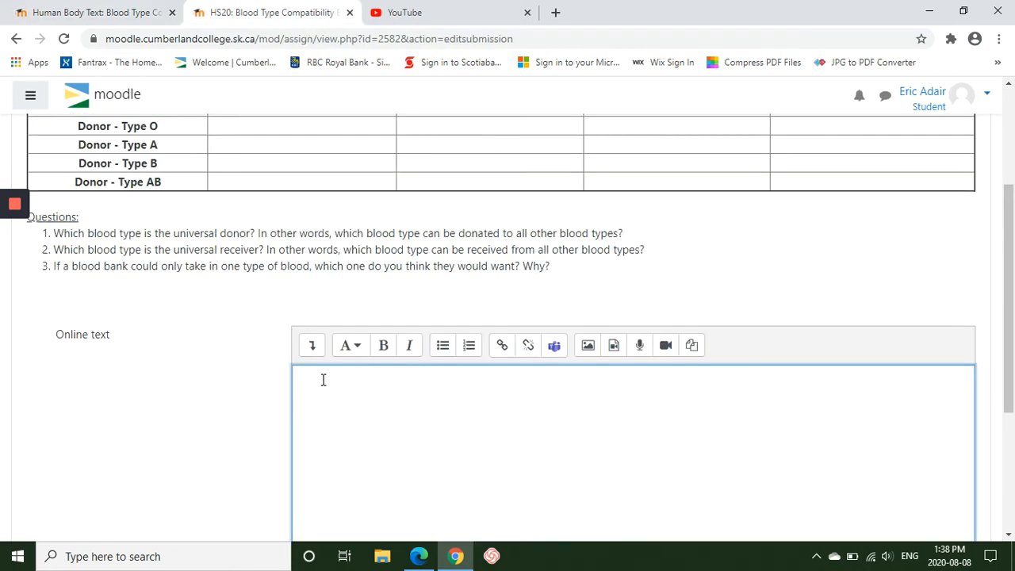
Step: Enter 'Donor Type O - Receiver Type A: Compatible' and a 'Donor Type O - Receiver Type B:' line in the online text
text(Donor Type O - Receiver Type A: Compatible)
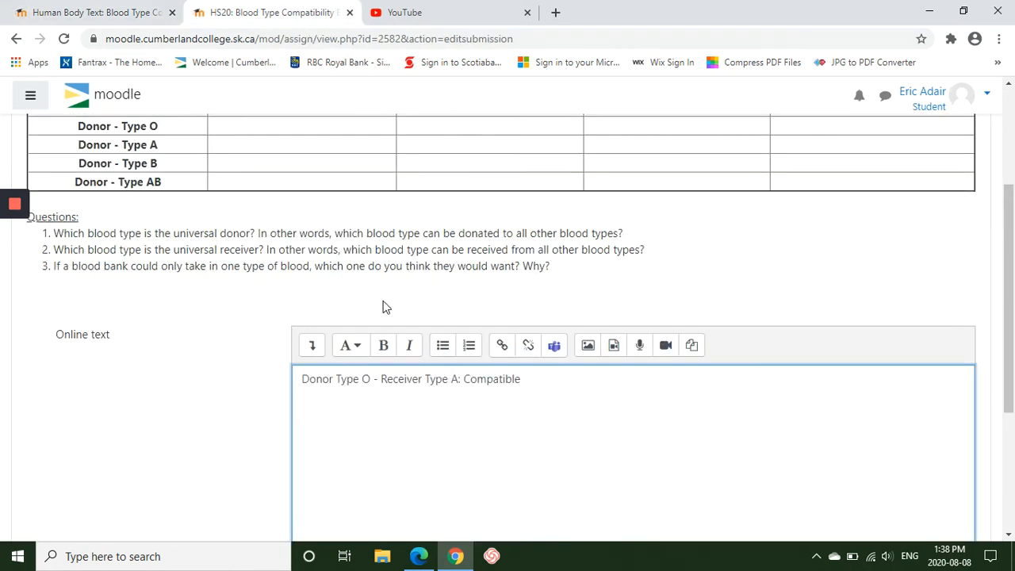
scroll(down, 3)
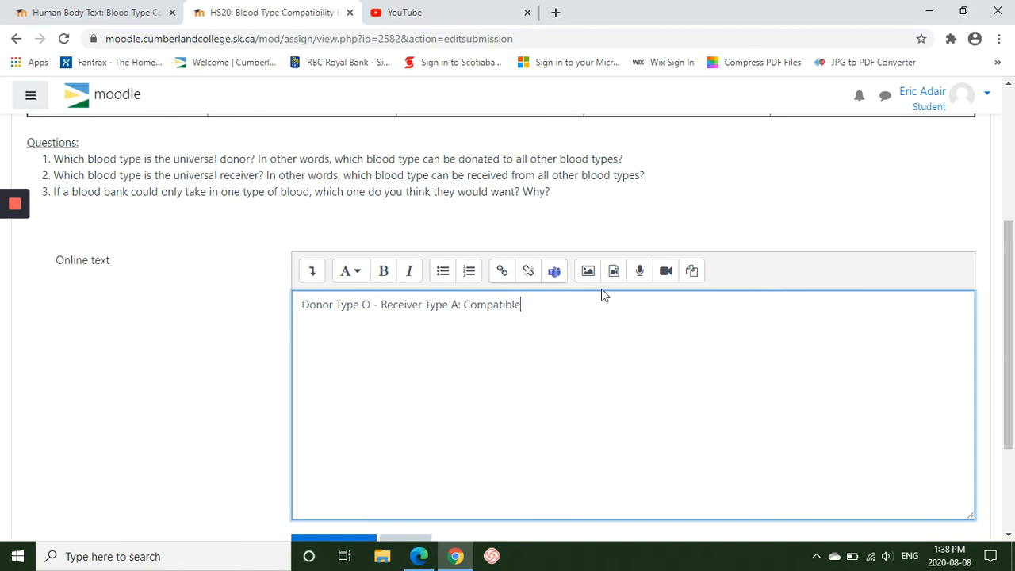
key(Enter)
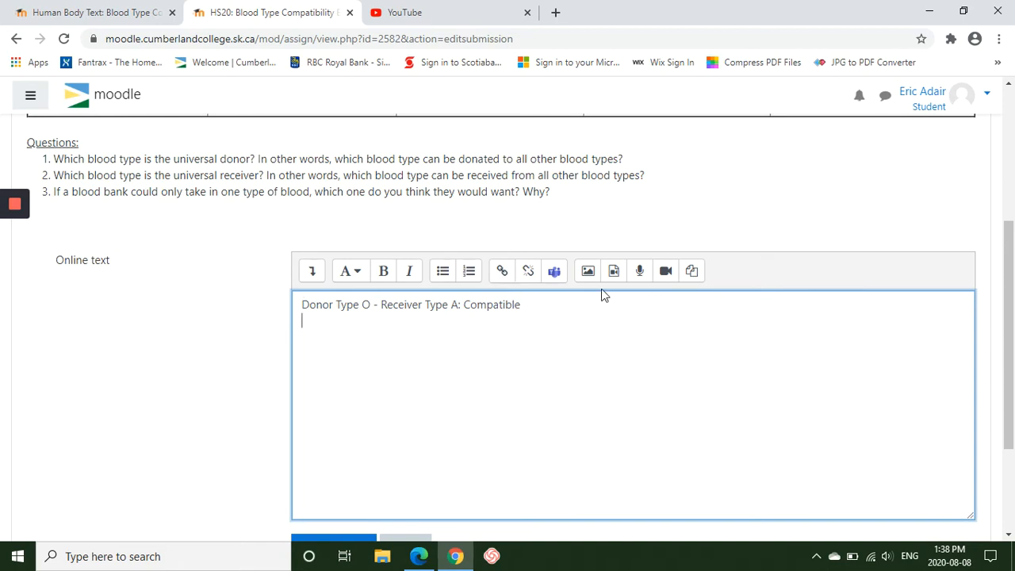
text(Donor Type)
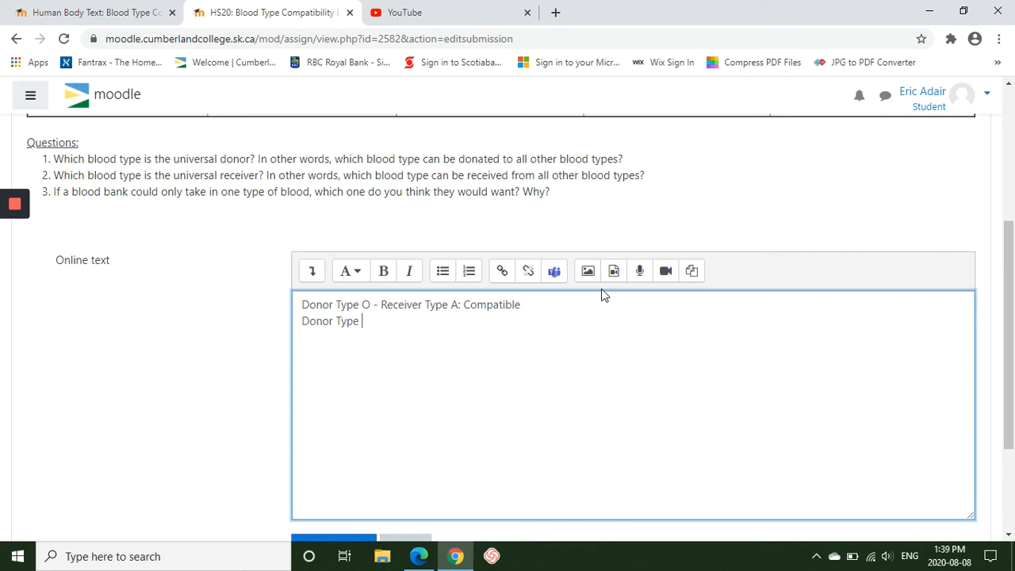
text(O - Re)
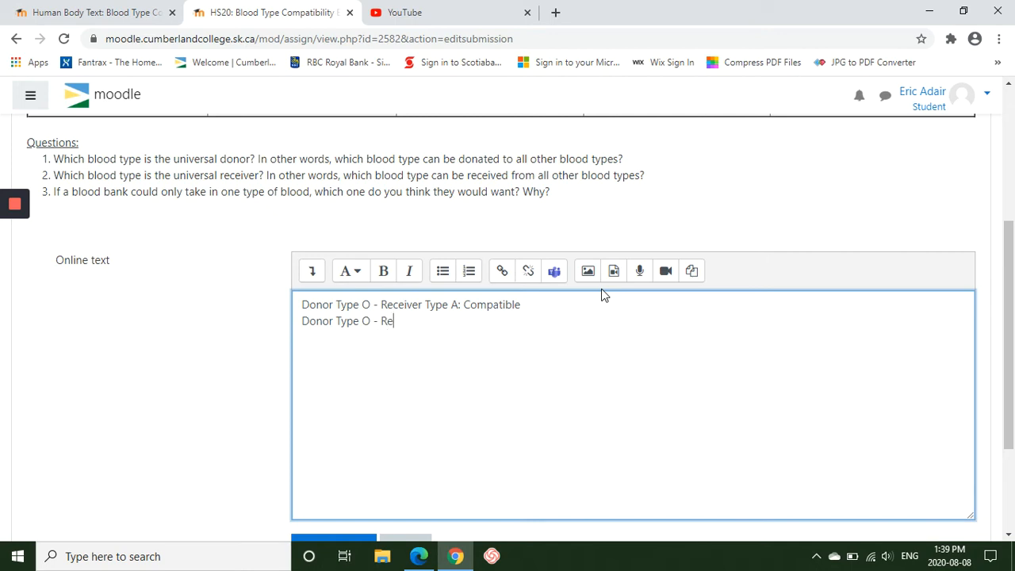
text(ceiver Type)
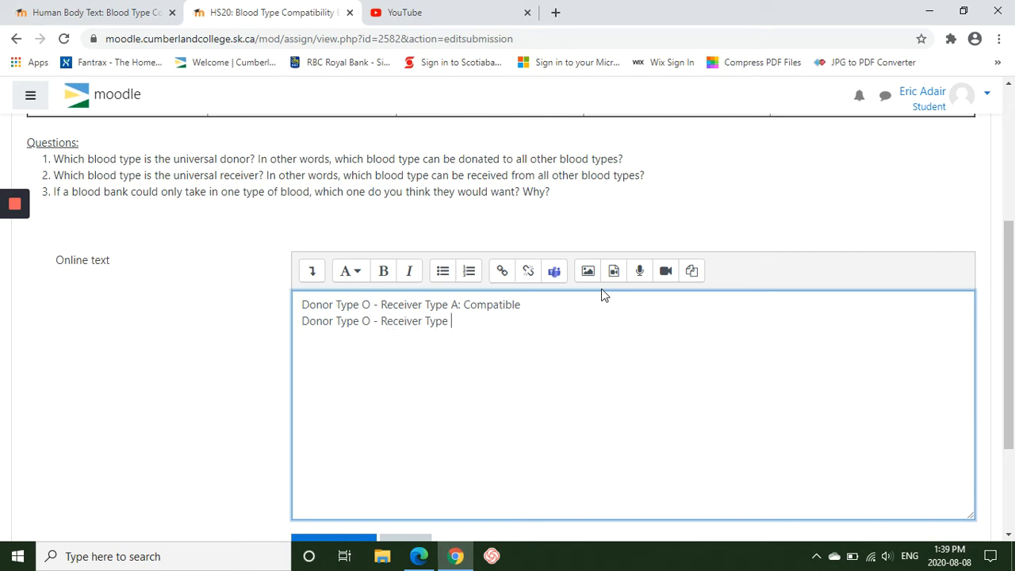
text(B:)
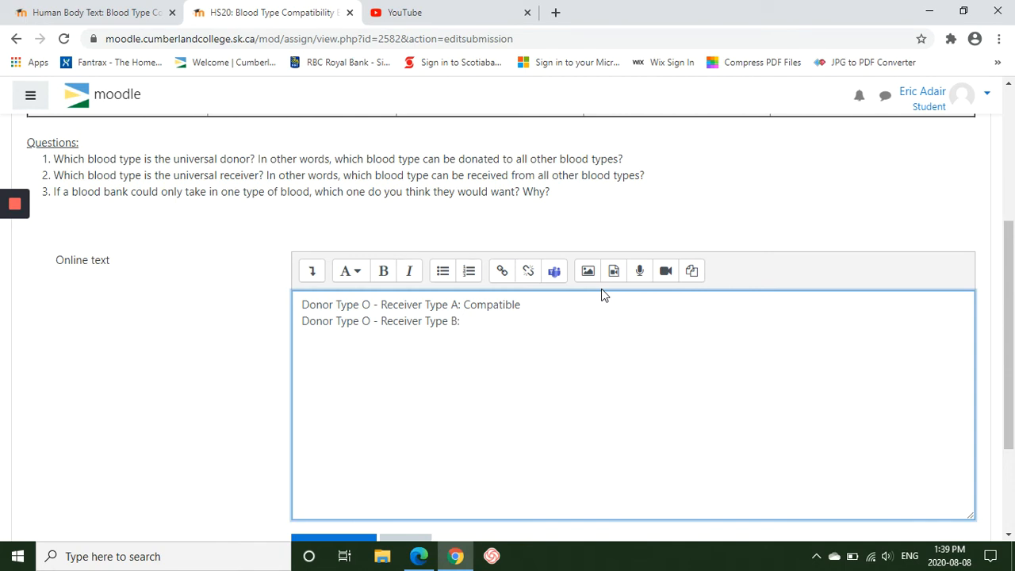
key(Enter)
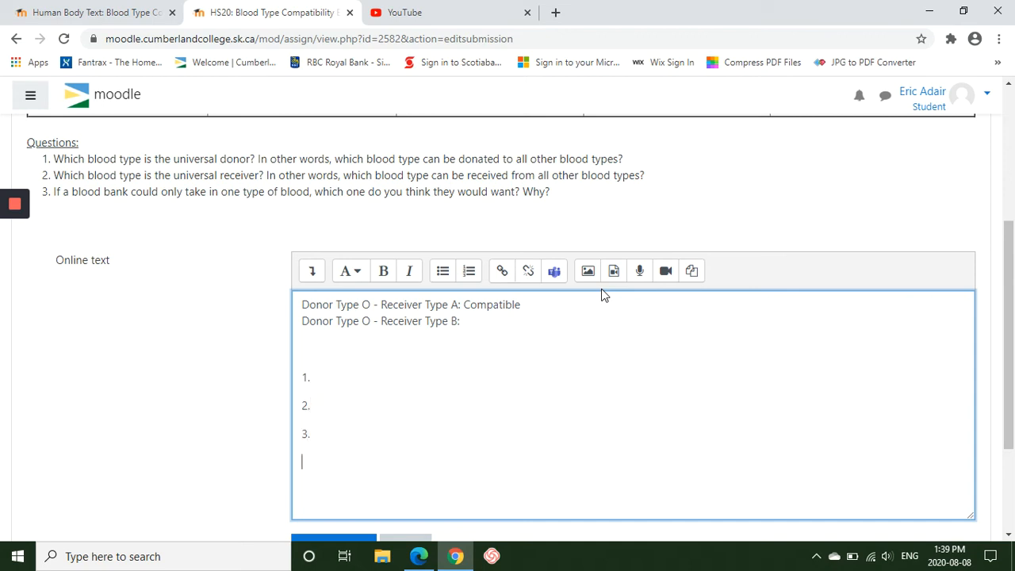
Step: Save the online text answers as a draft with Save changes
scroll(down, 3)
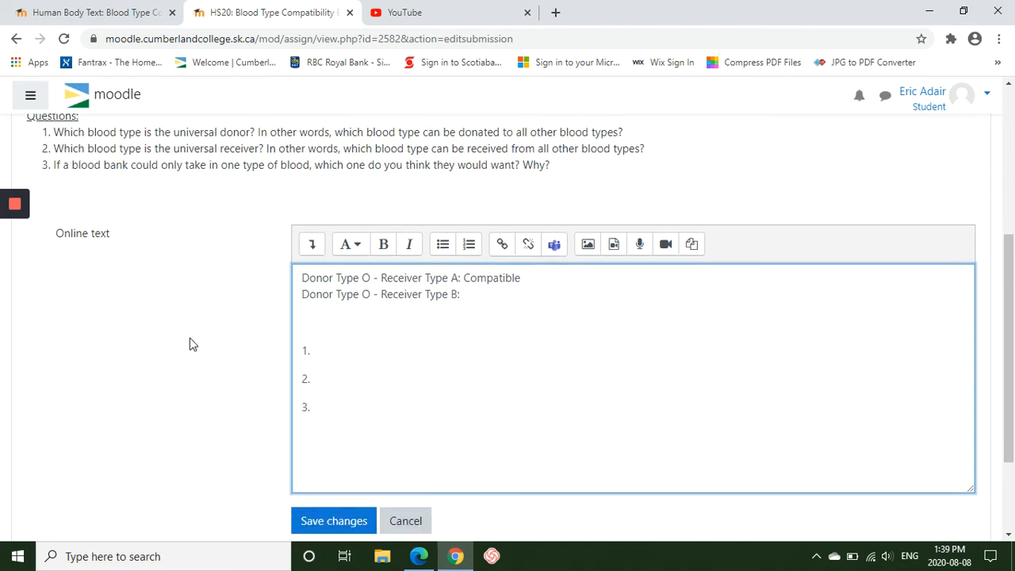
scroll(down, 3)
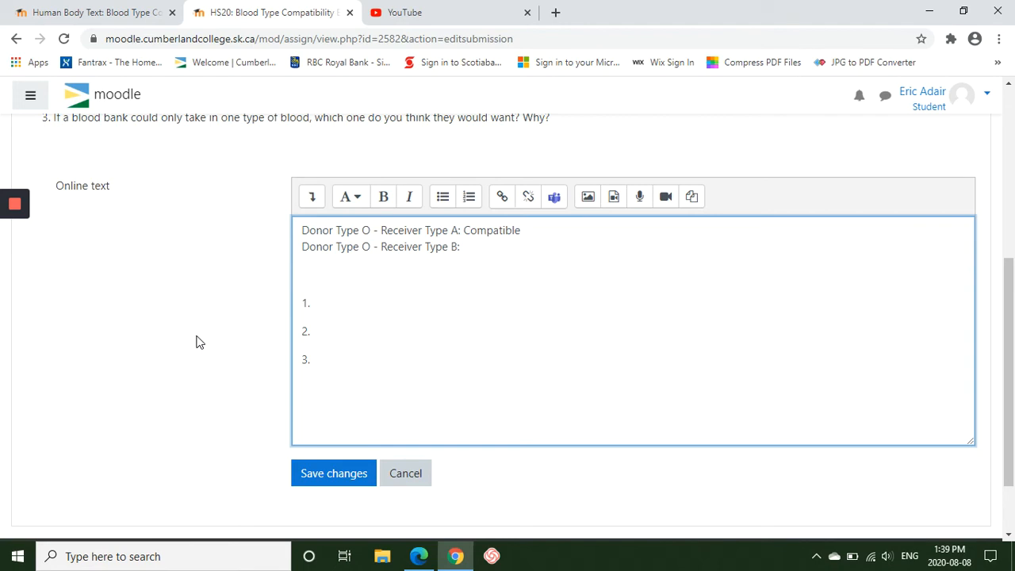
click(334, 473)
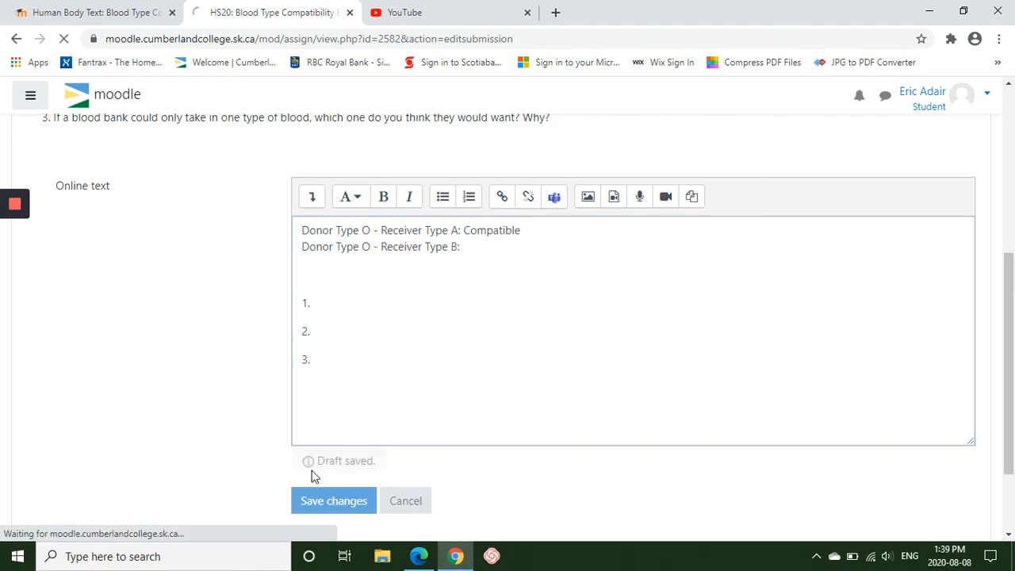
click(334, 501)
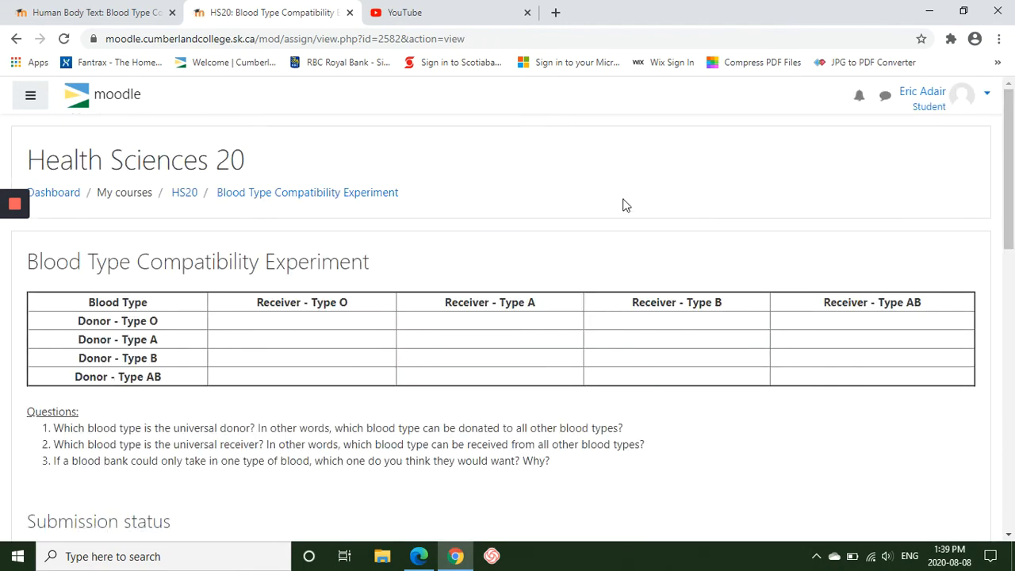
scroll(down, 3)
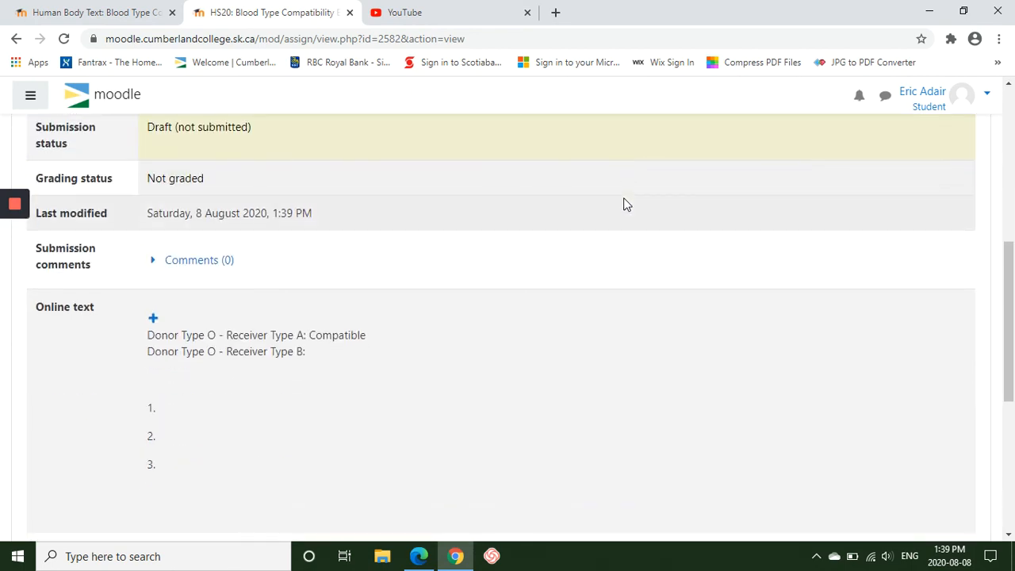
scroll(down, 3)
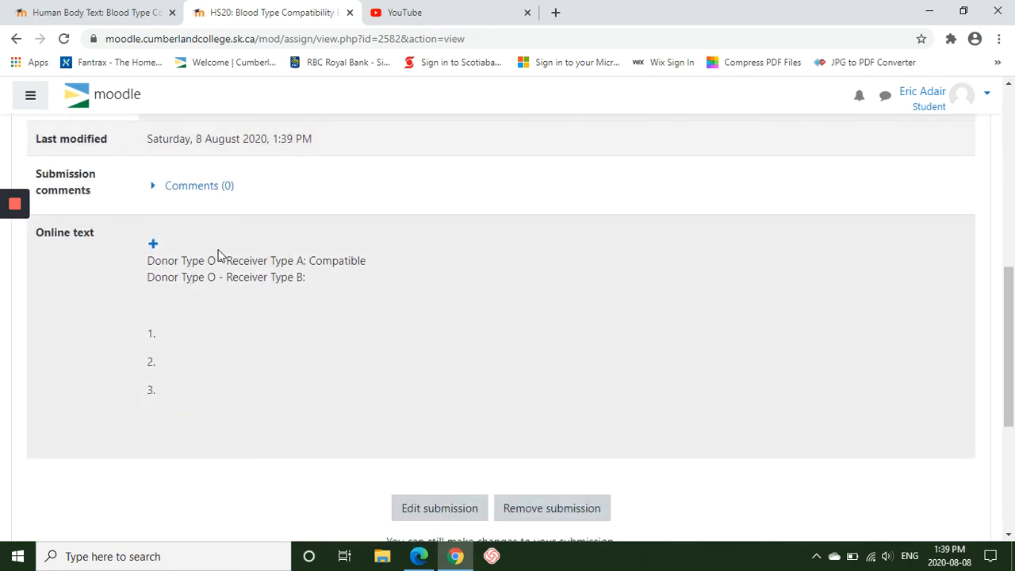
mouse_move(184, 276)
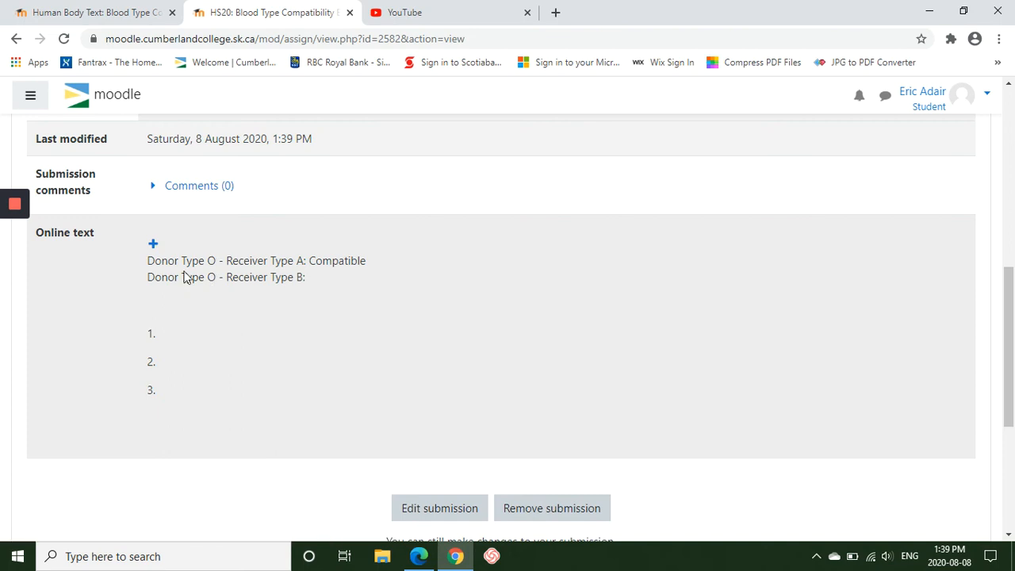
scroll(down, 3)
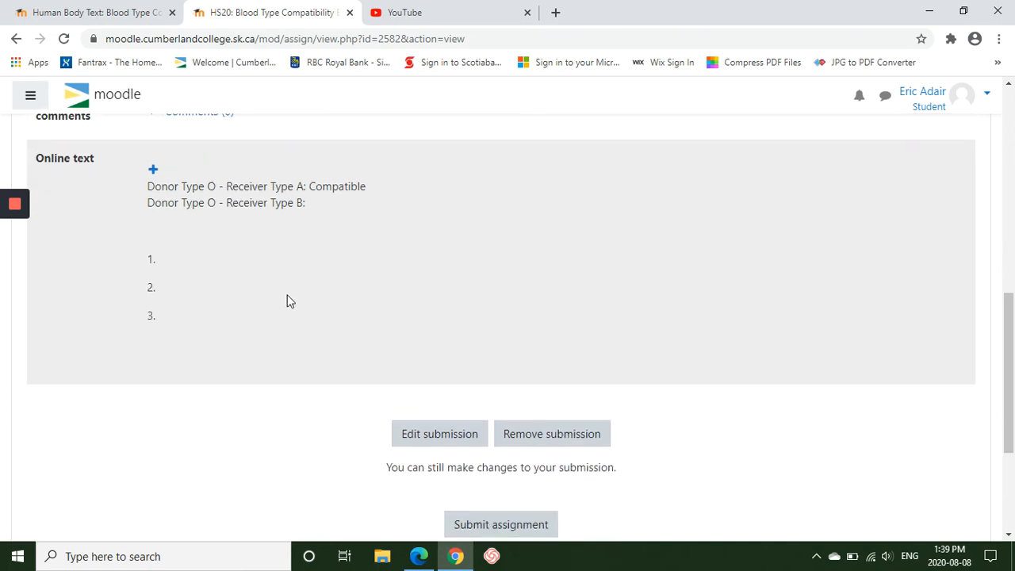
mouse_move(441, 442)
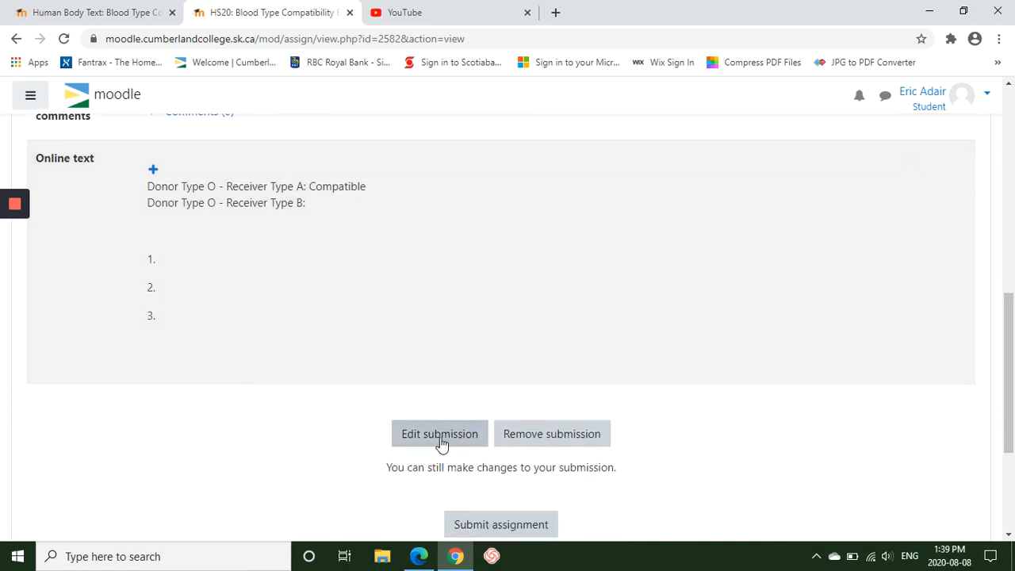
scroll(down, 3)
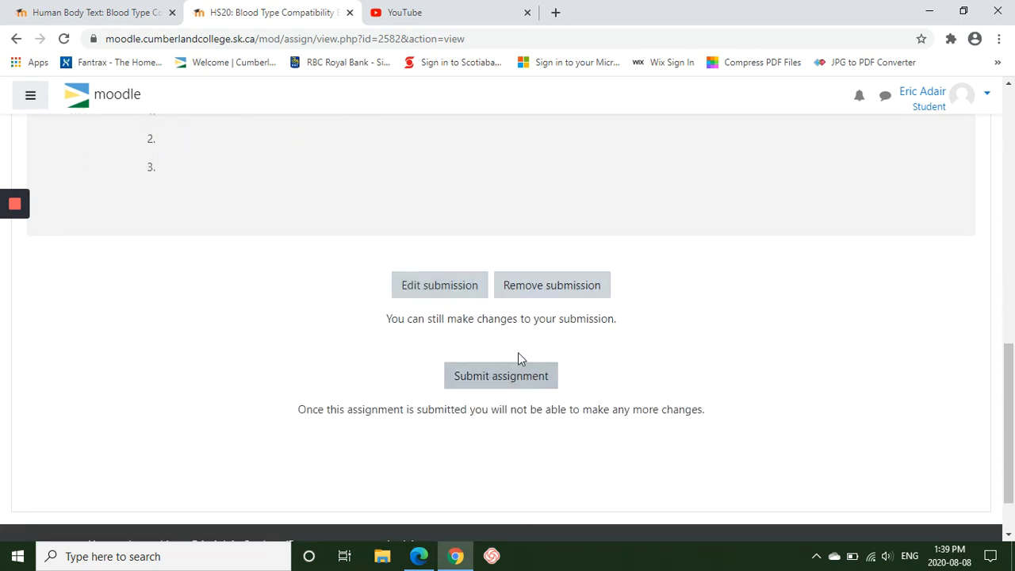
mouse_move(479, 391)
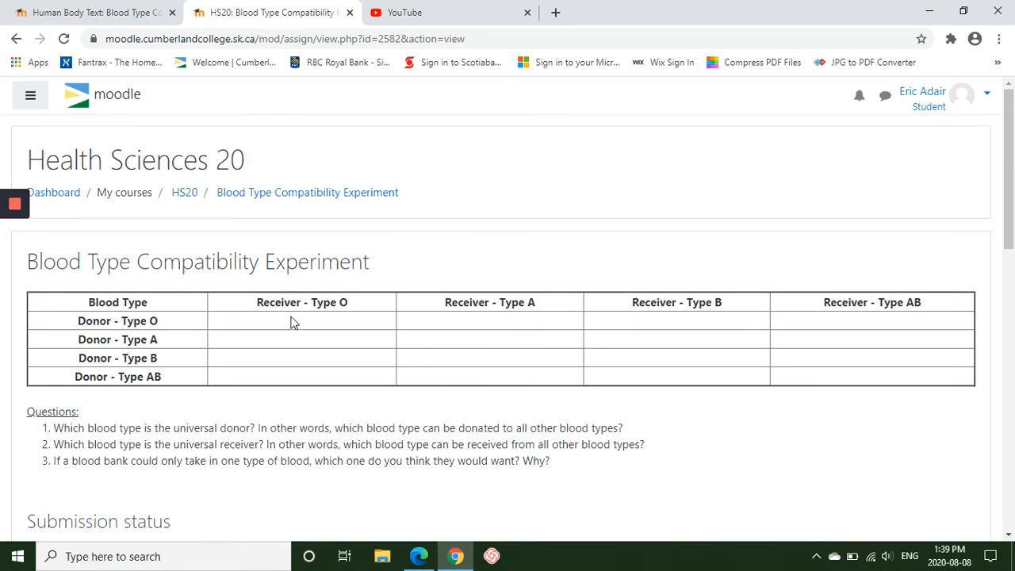
mouse_move(876, 352)
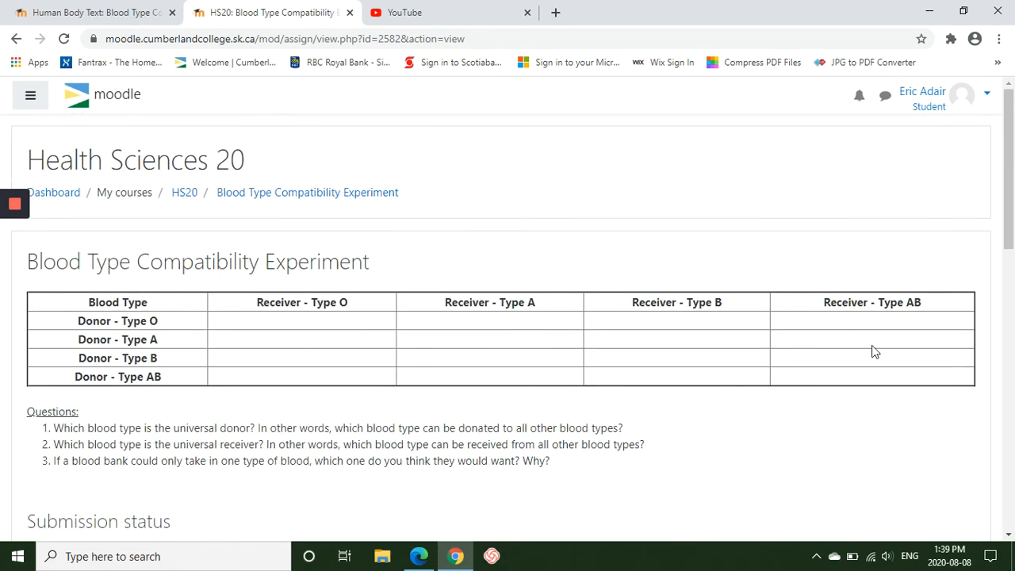
scroll(down, 3)
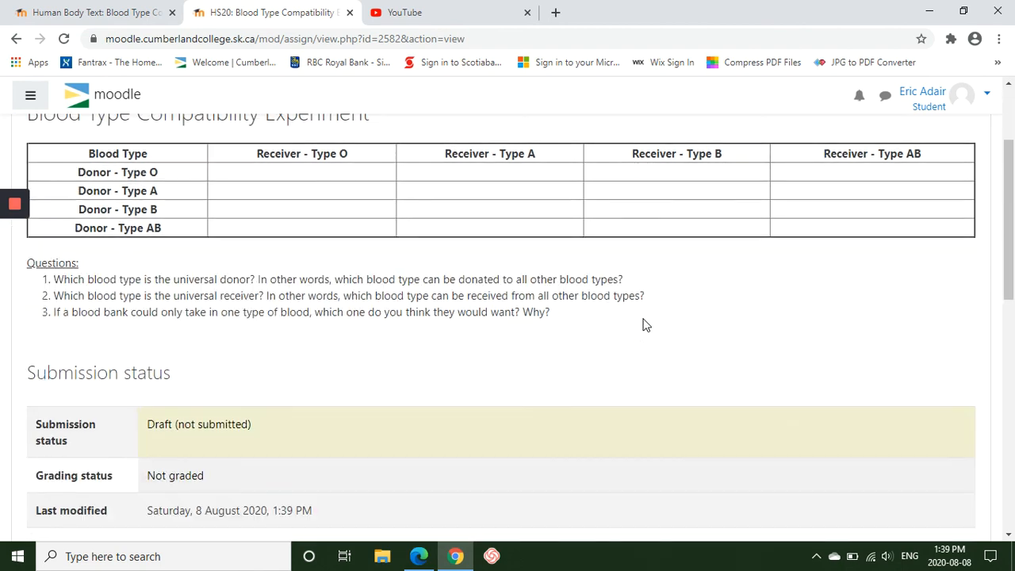
scroll(up, 3)
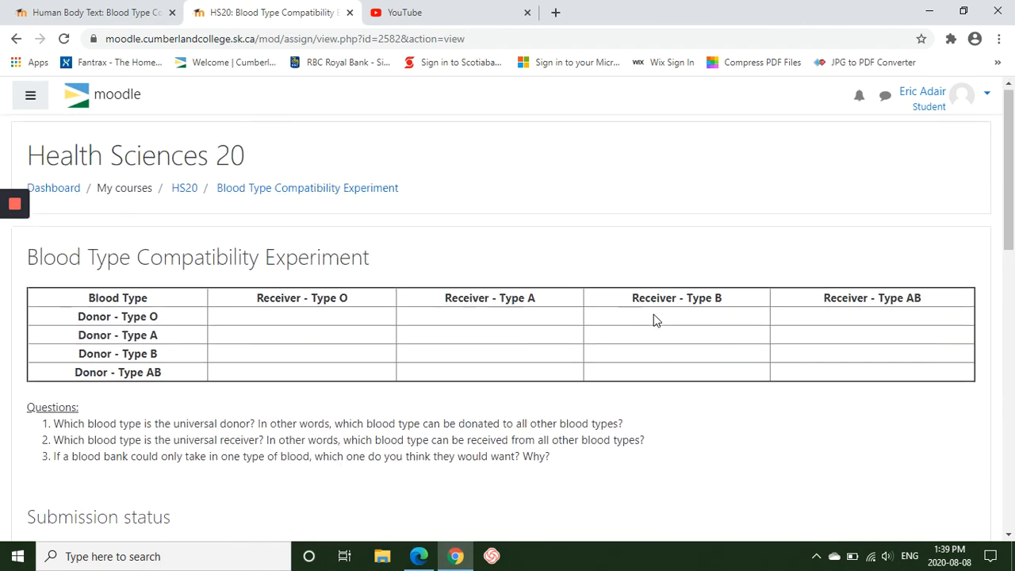
scroll(down, 3)
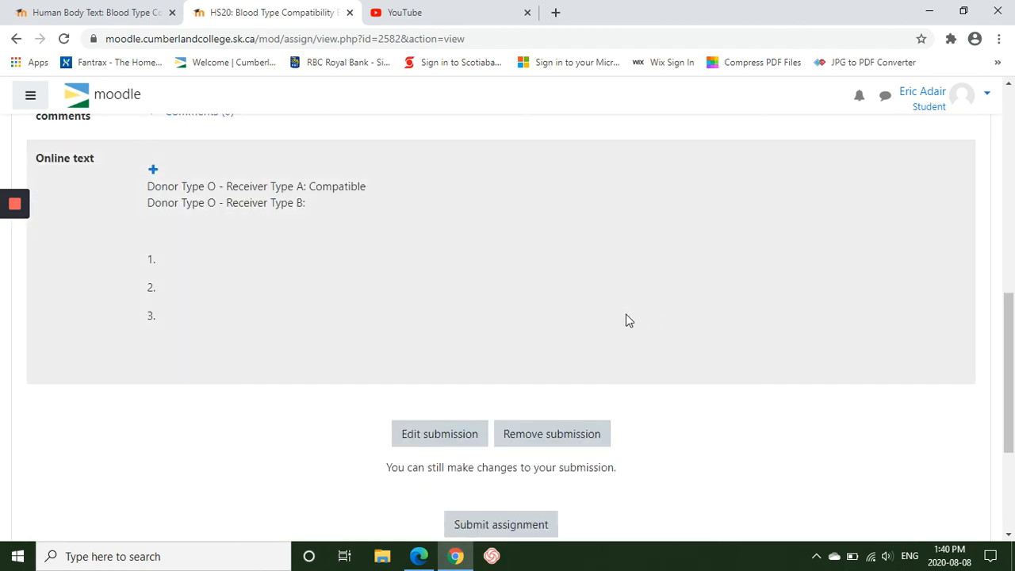
mouse_move(519, 273)
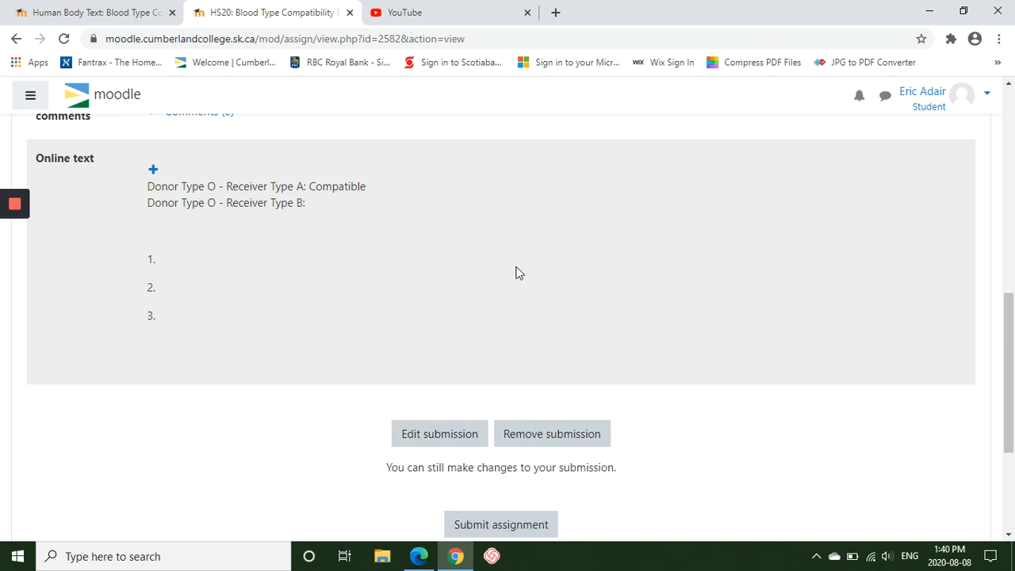
scroll(down, 3)
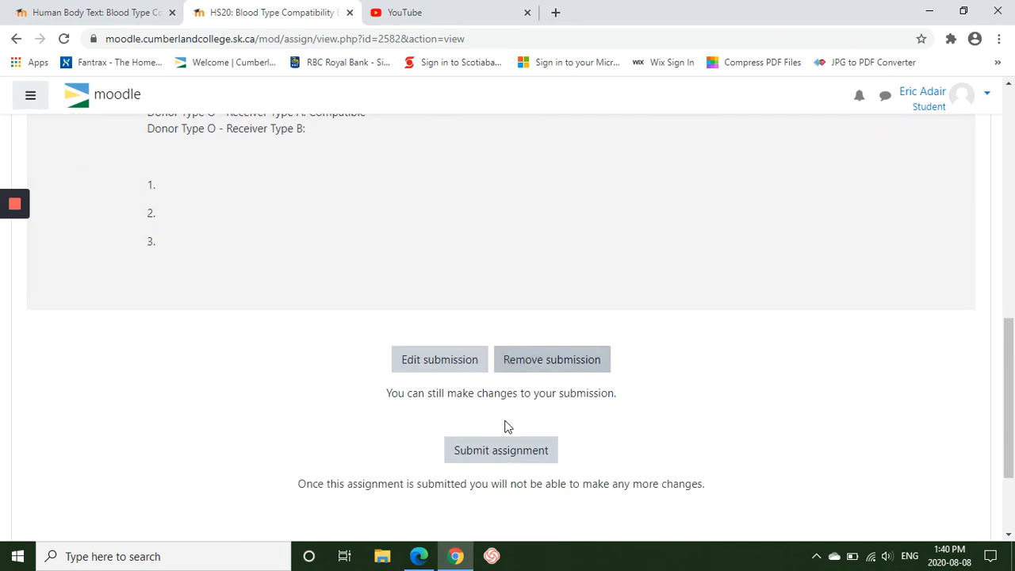
mouse_move(435, 260)
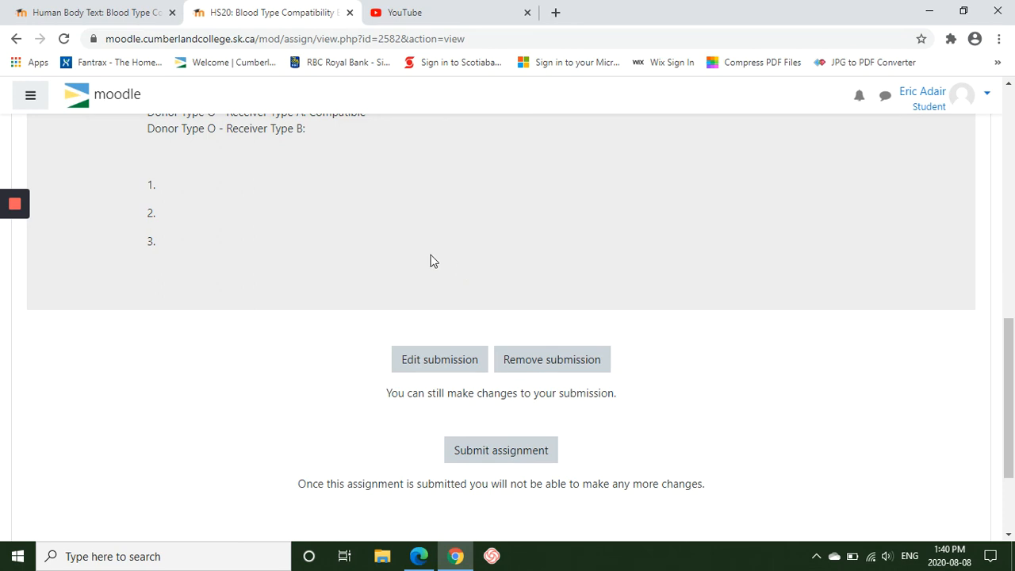
mouse_move(672, 267)
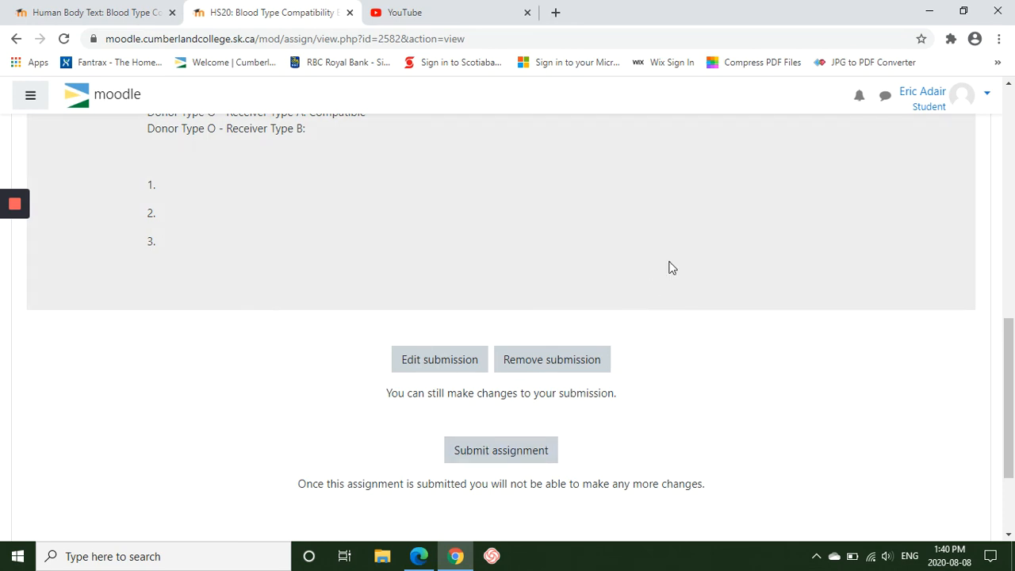